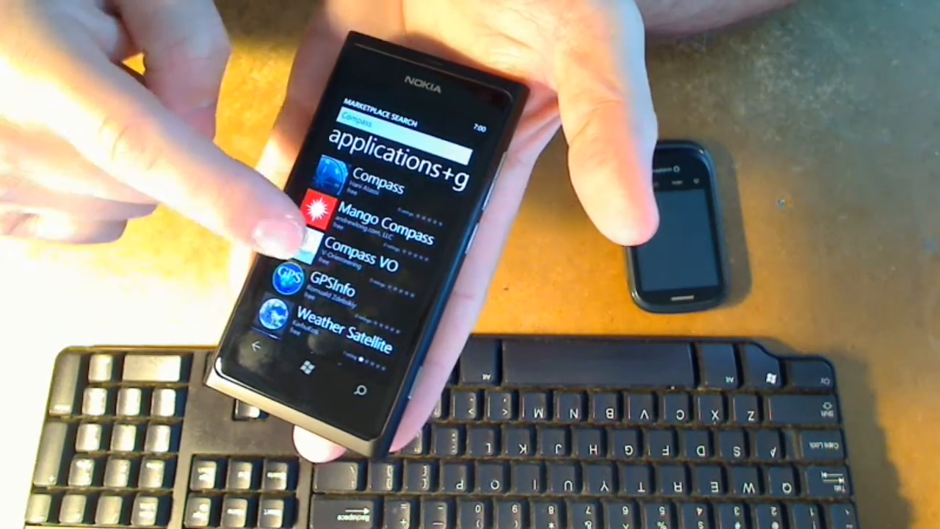
# Step: Open the Compass VO free app's details page from the compass search results
pyautogui.click(353, 258)
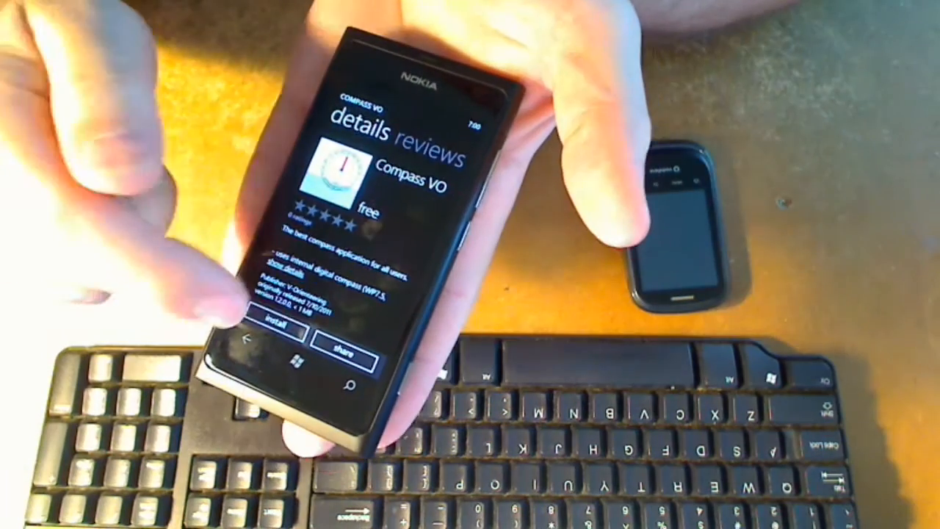